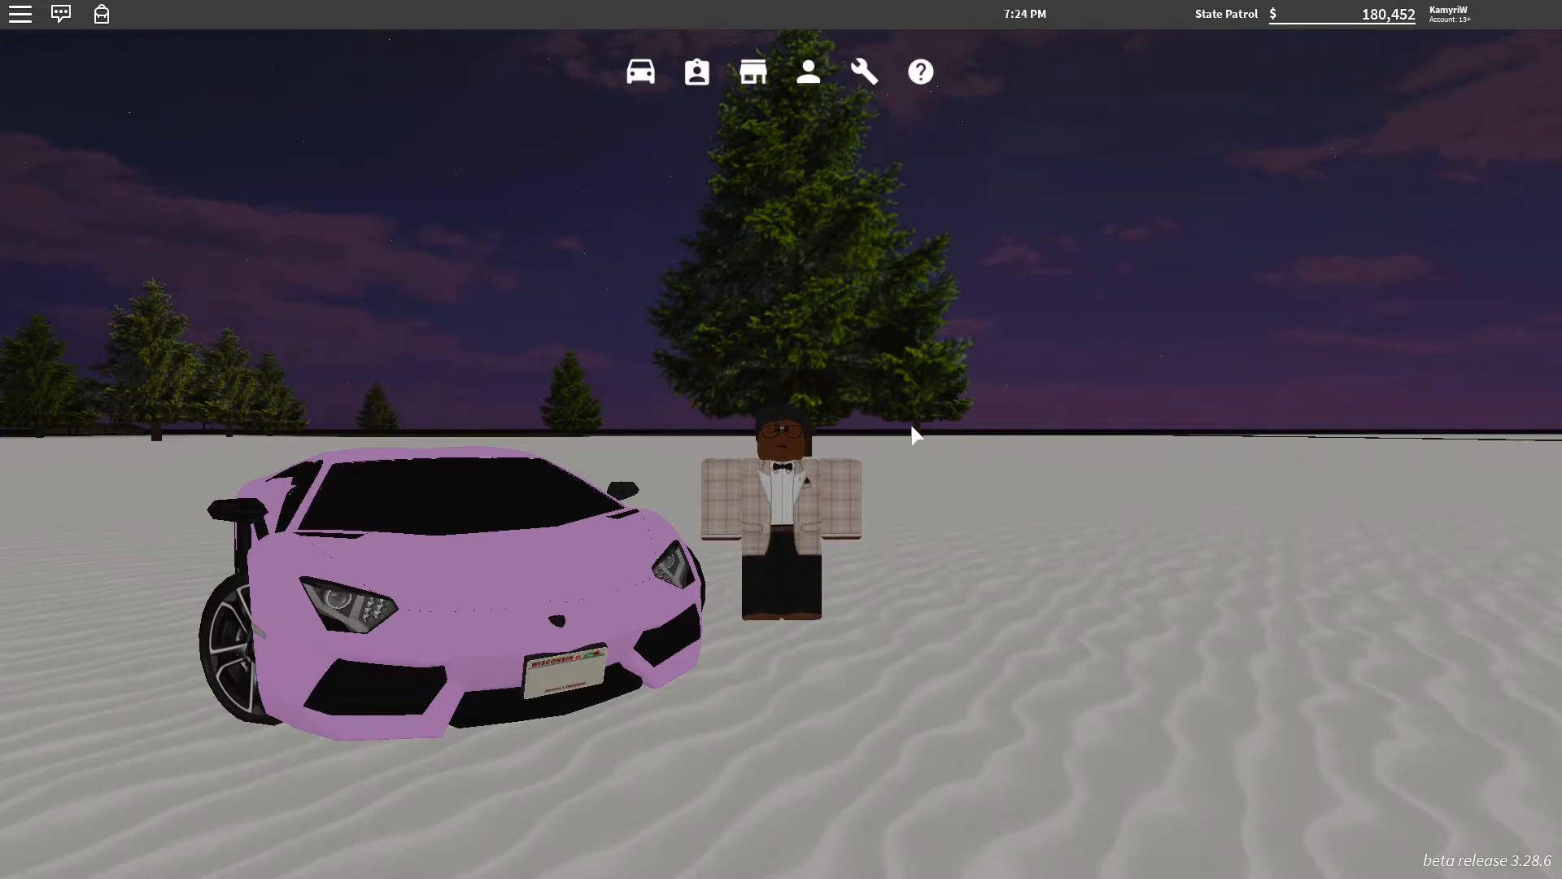
mouse_move(641, 72)
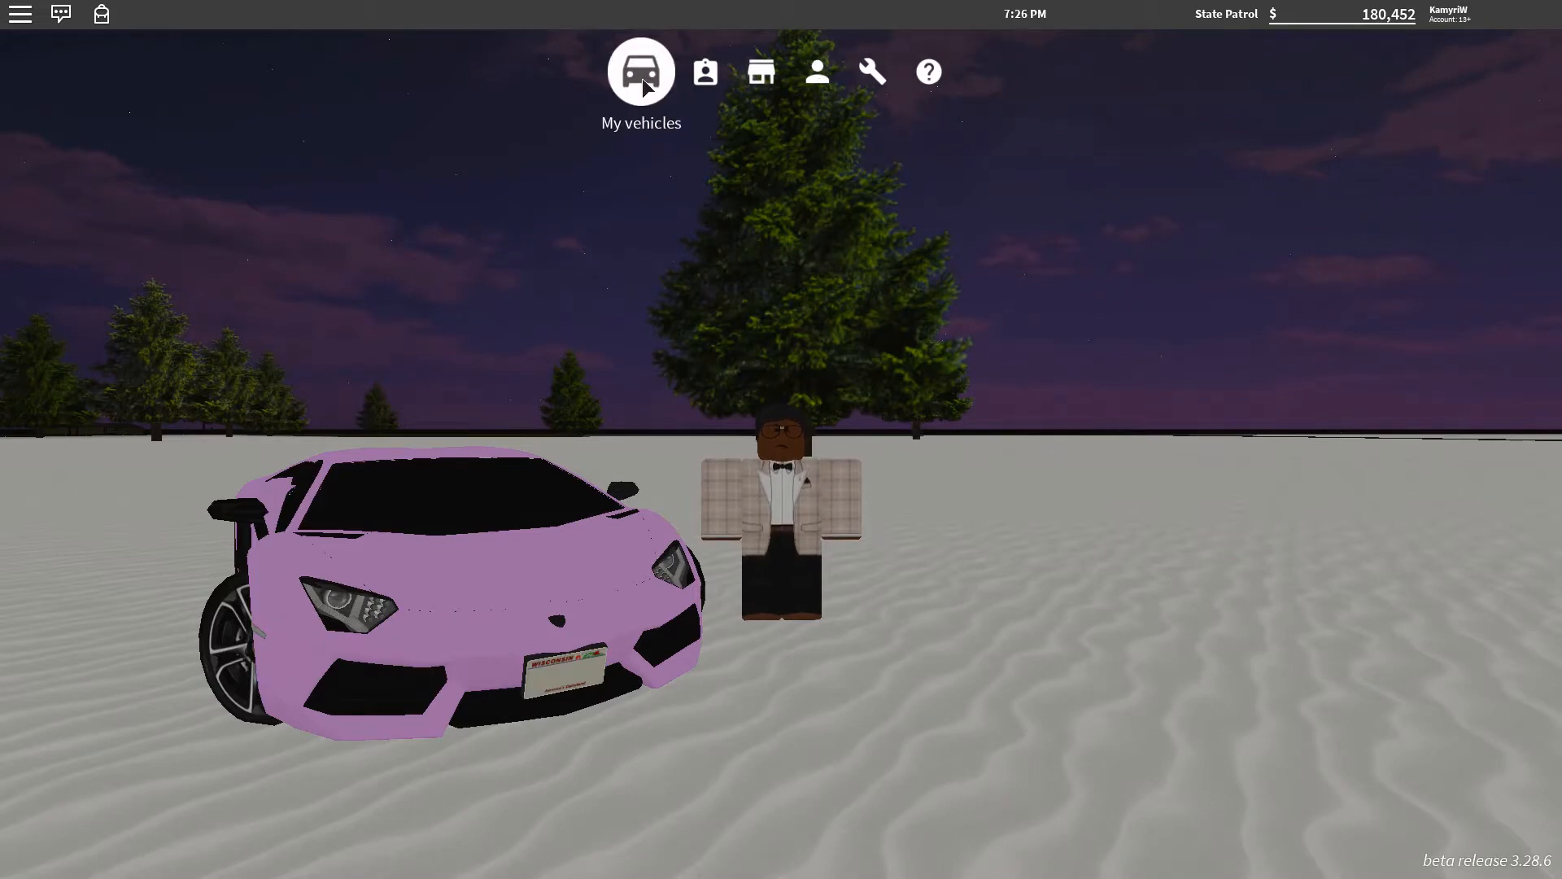
- Show the My vehicles list of owned cars from the top toolbar
left_click(641, 70)
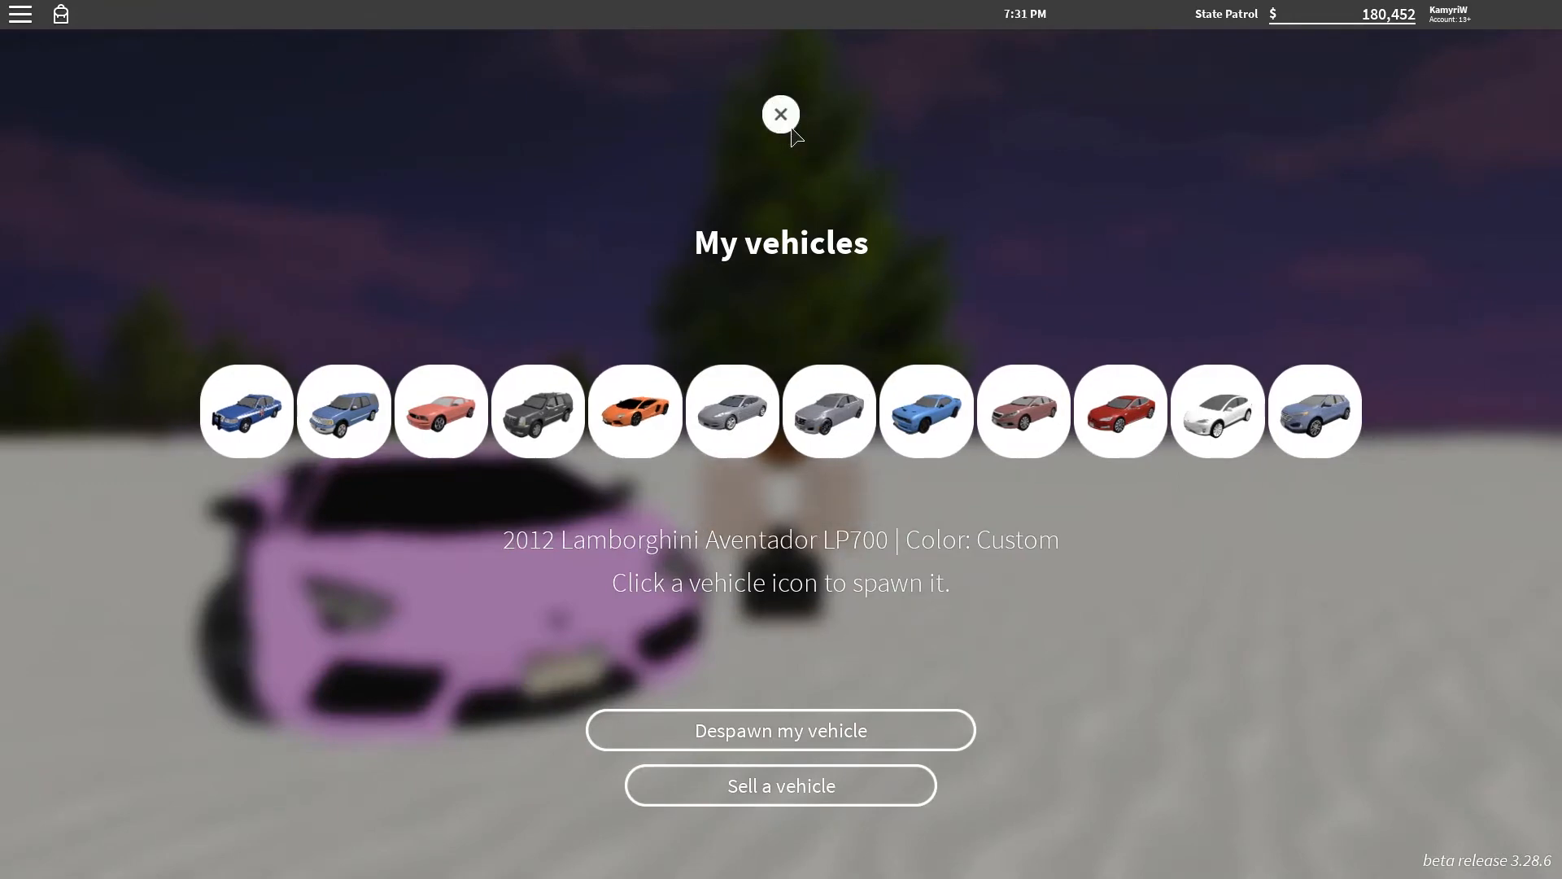
- Close the My vehicles list and return to the game world
left_click(780, 114)
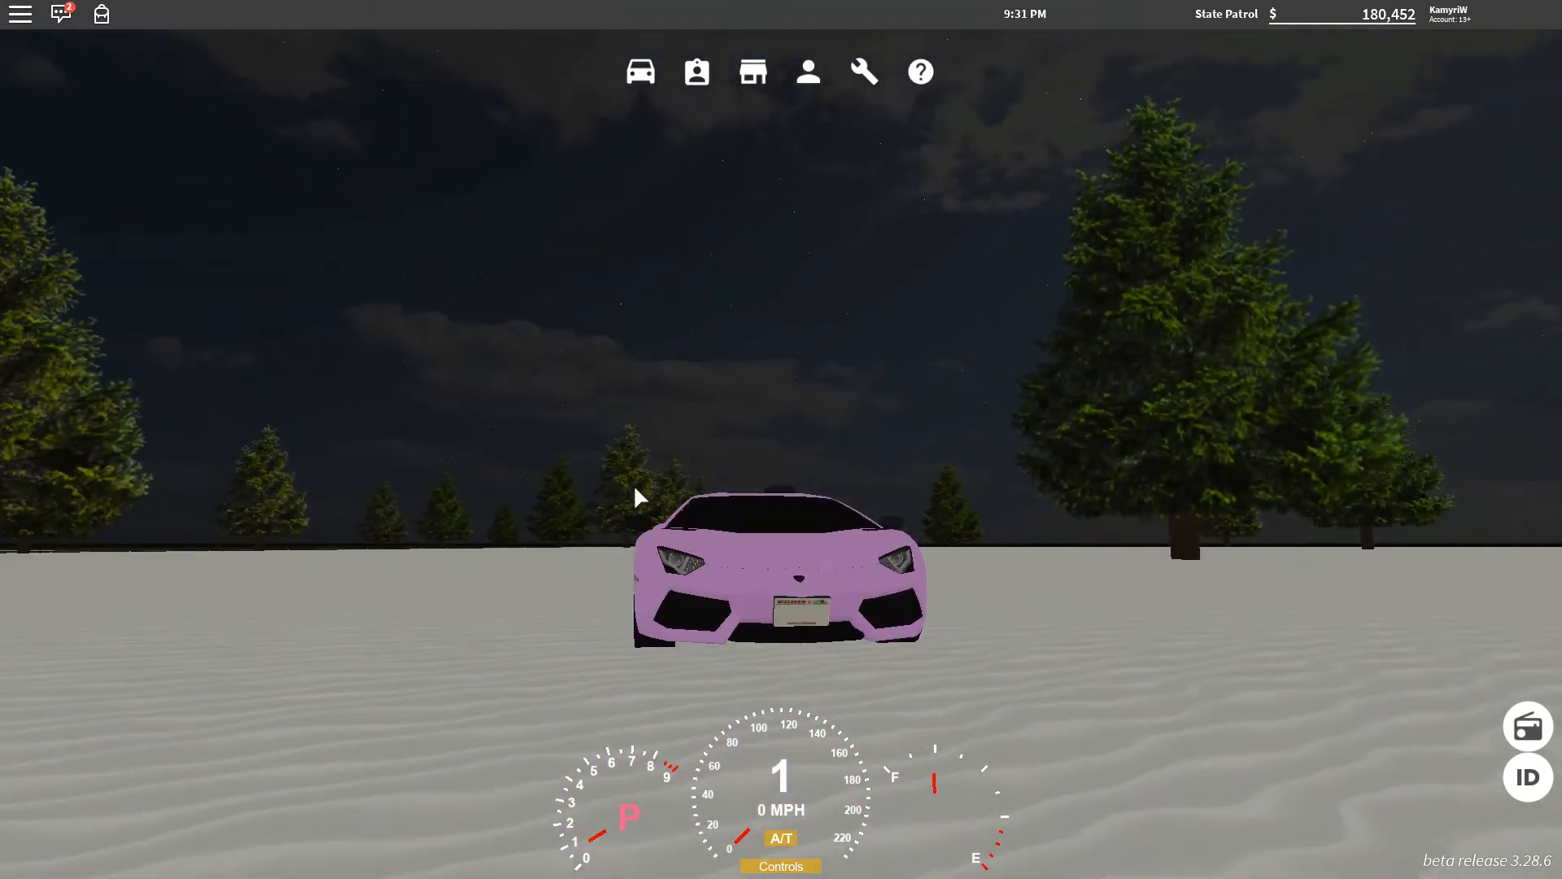
- Resume play from the Roblox game menu and return to viewing the car
key("Escape")
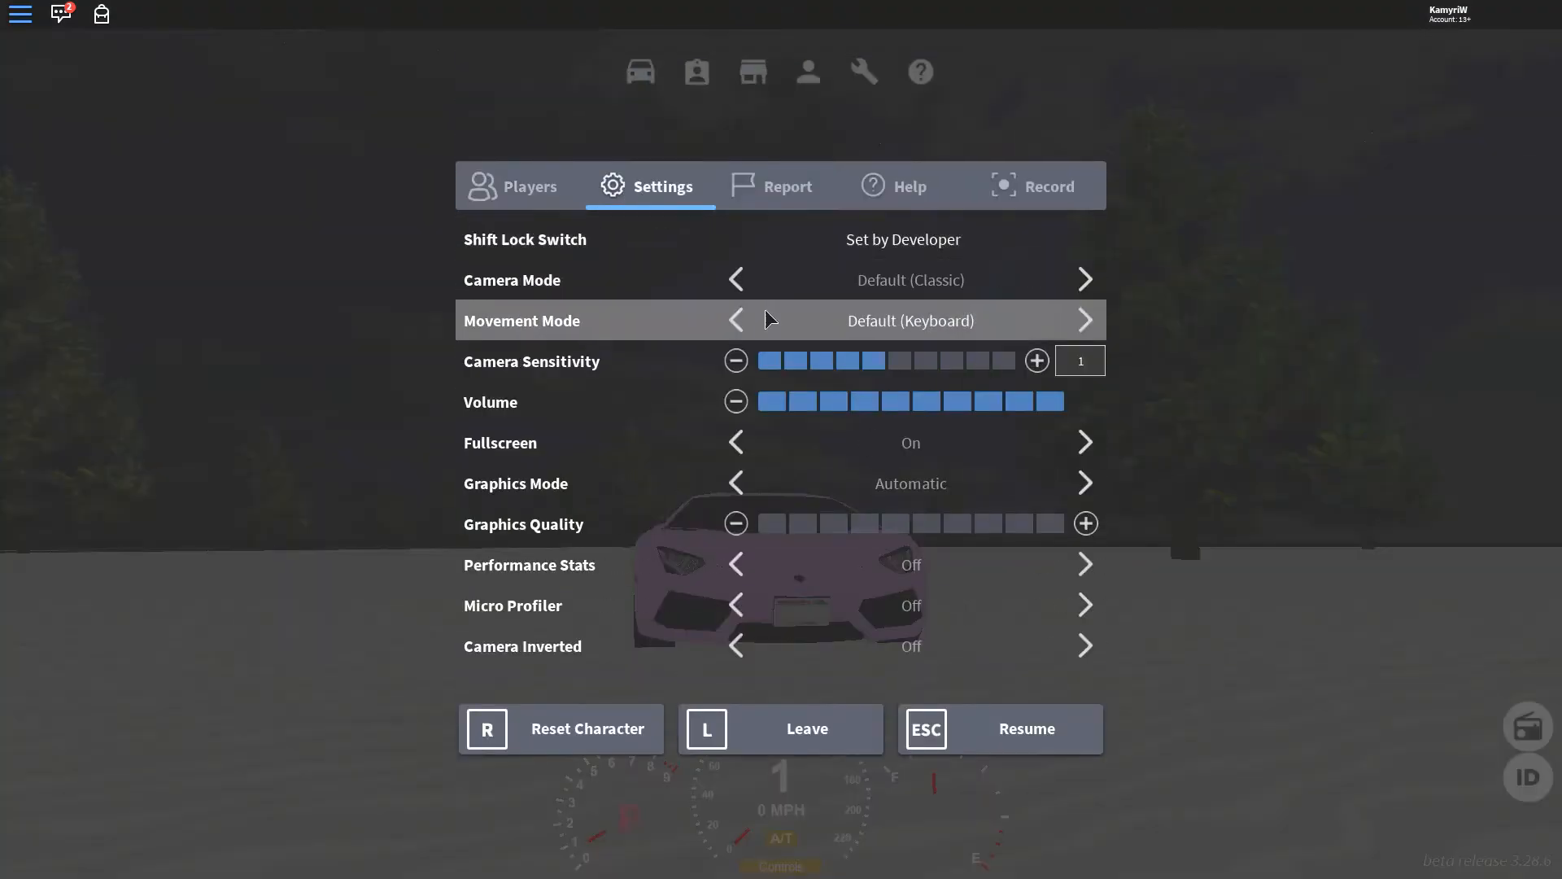
left_click(999, 729)
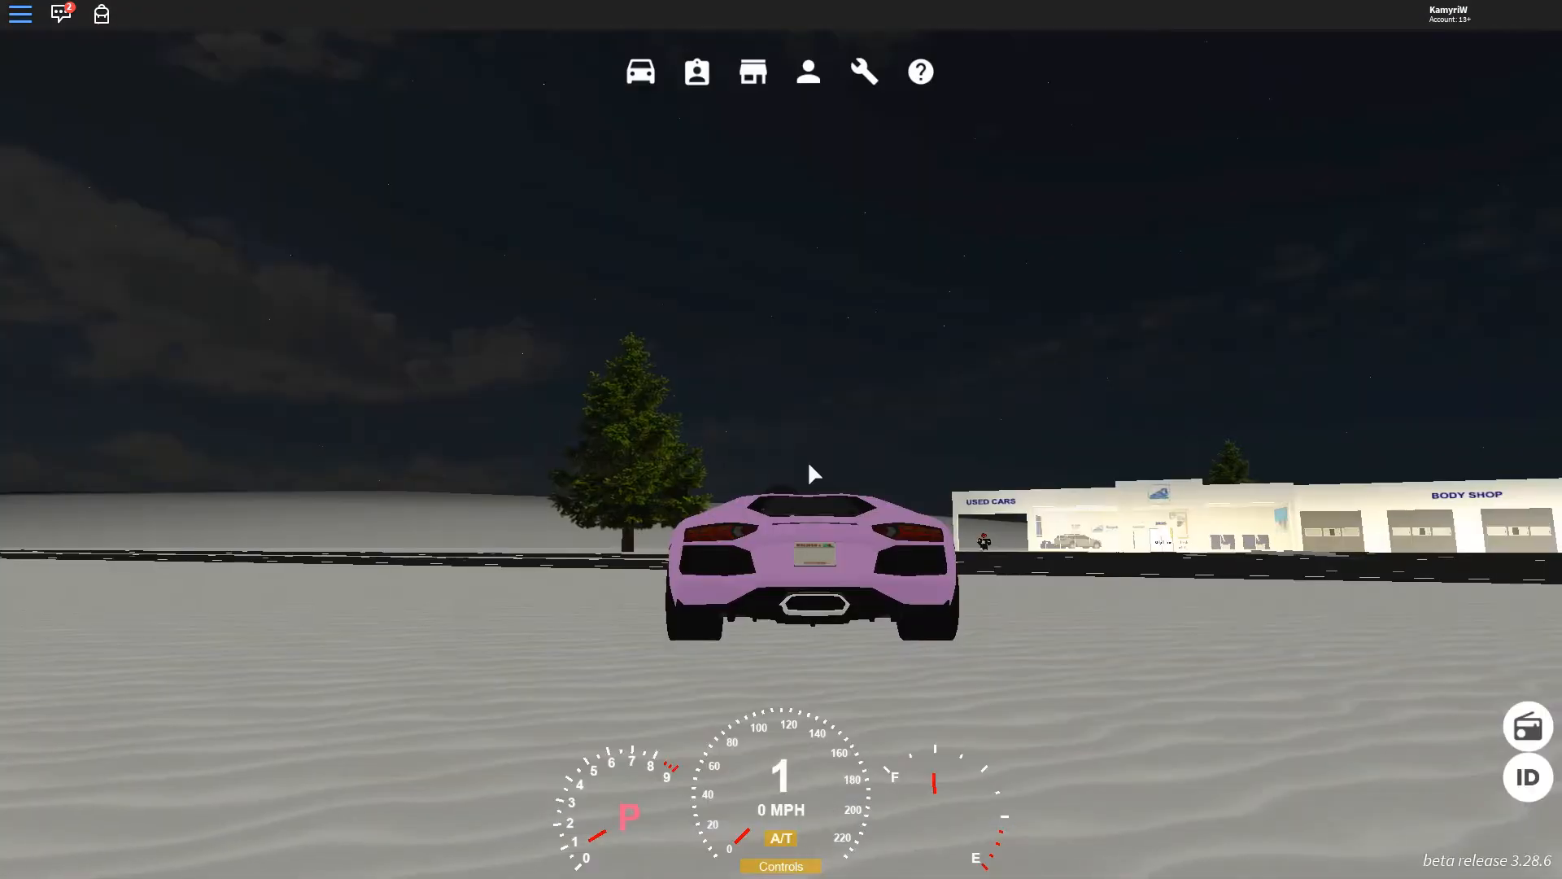
key("Escape")
type("Y")
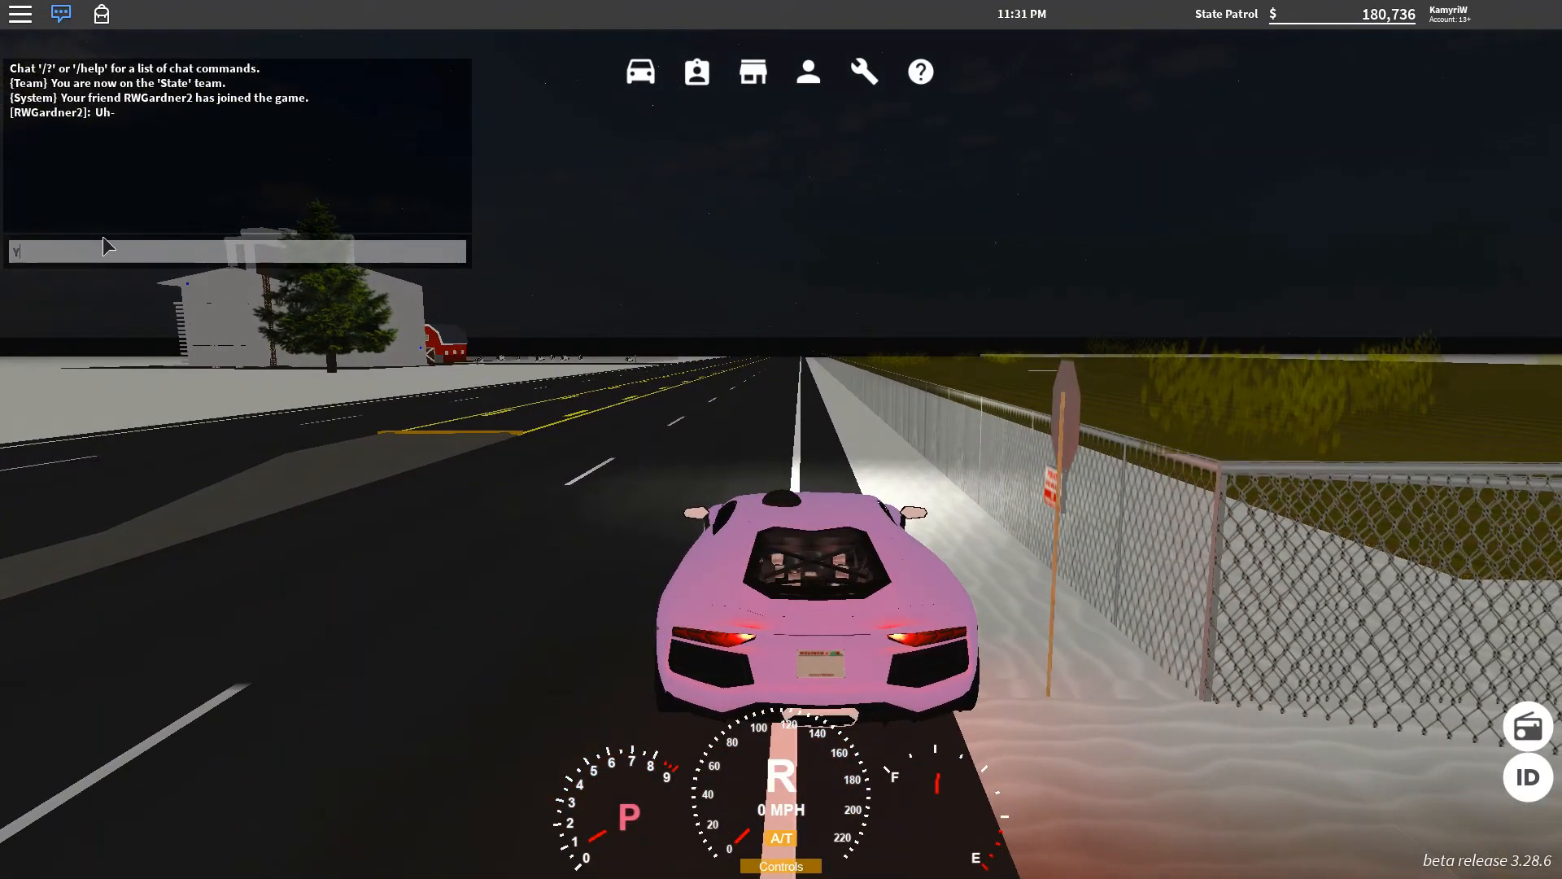
- Reply 'Yes?' in chat and accelerate the Lamborghini down the highway
type("es?")
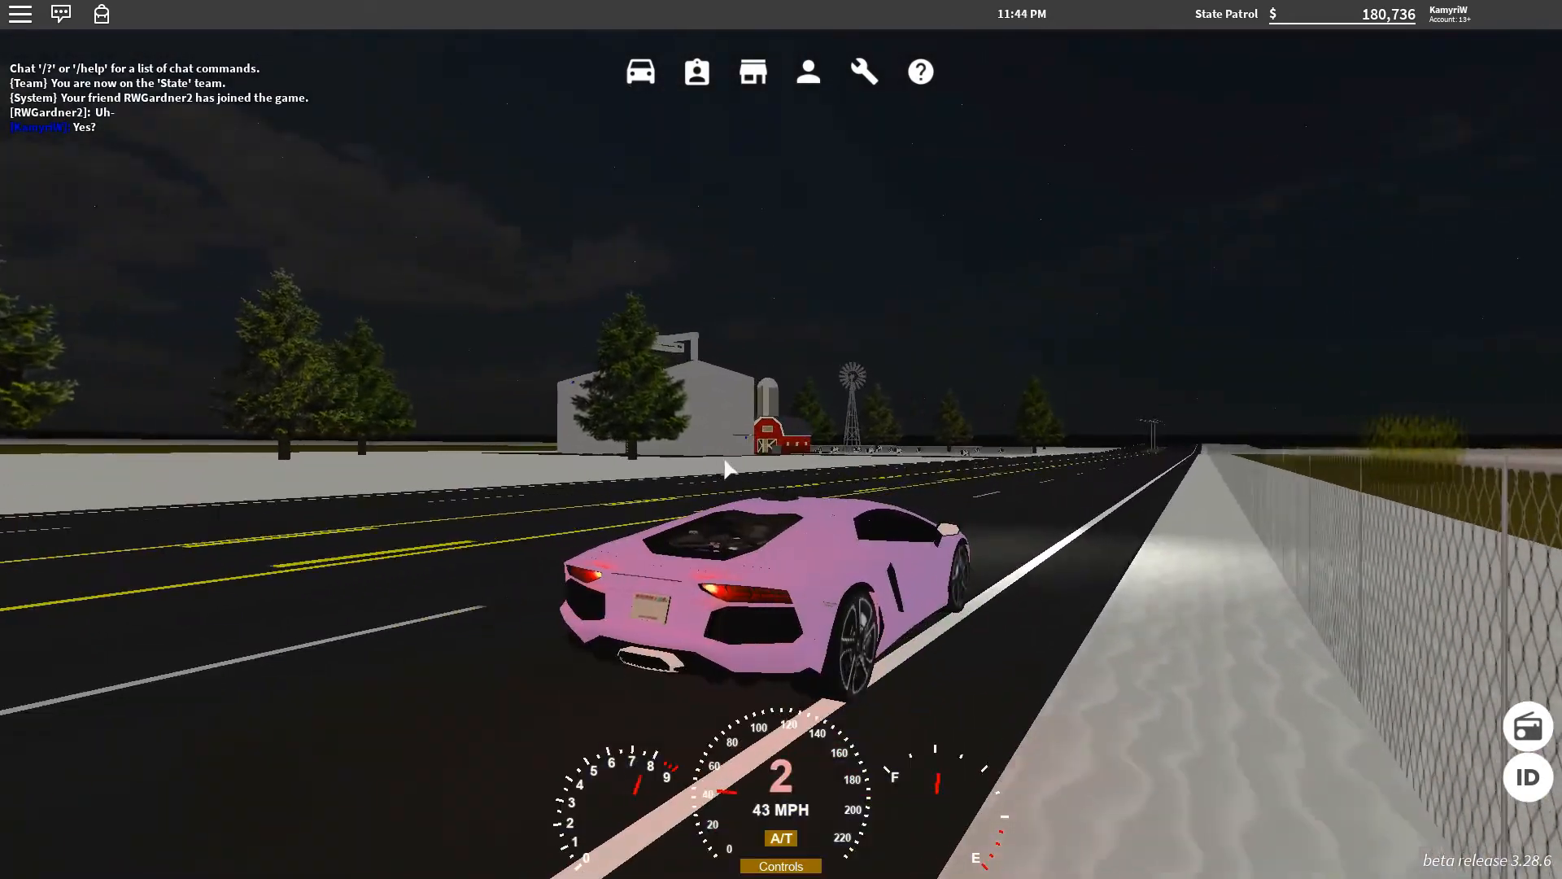
key("w")
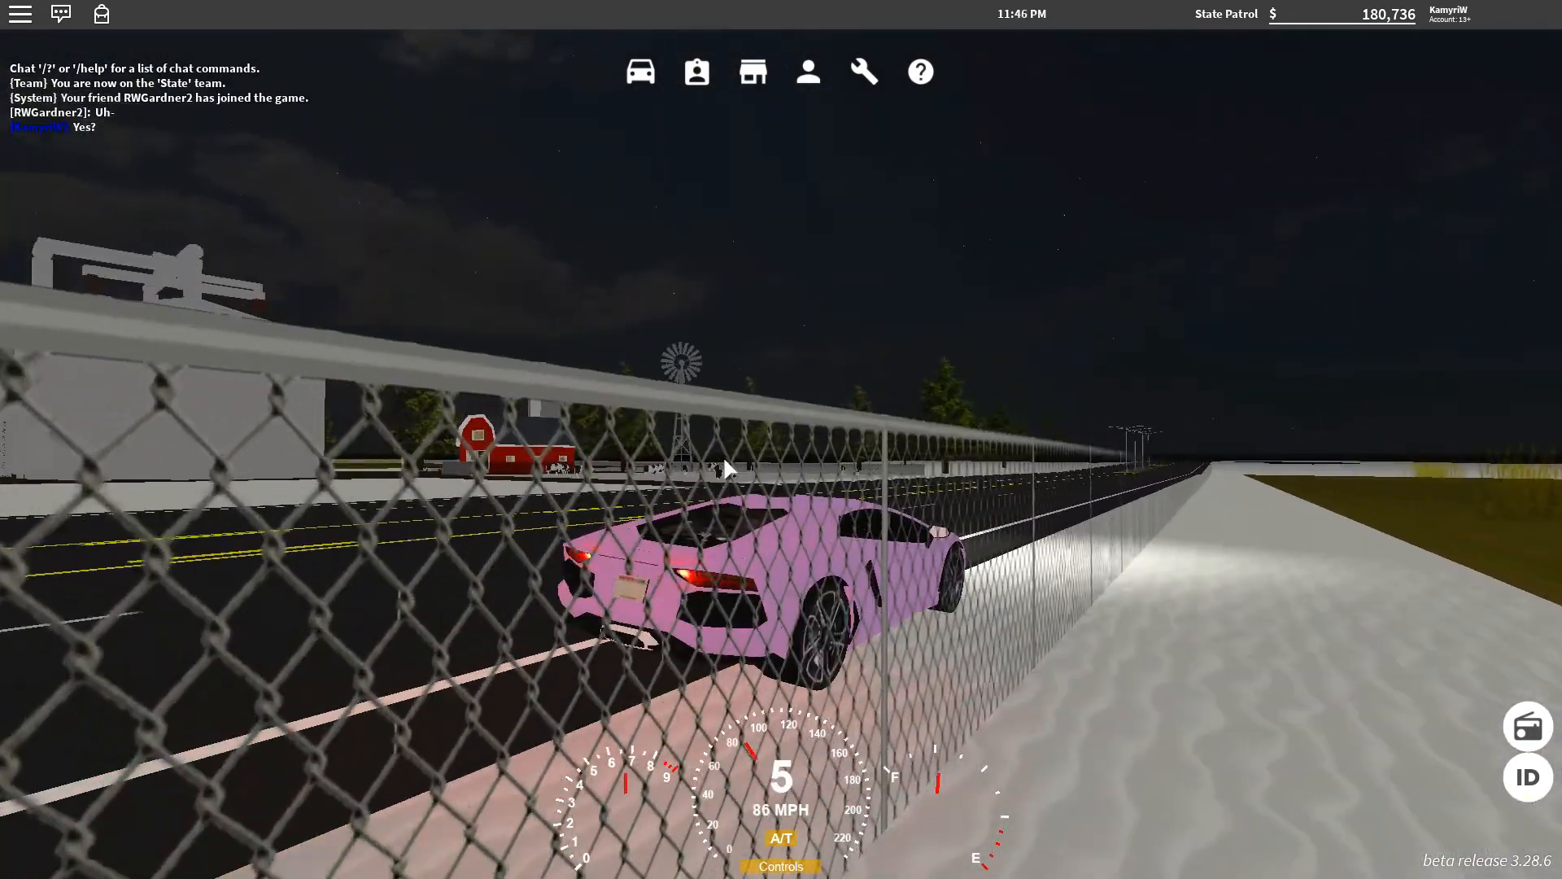